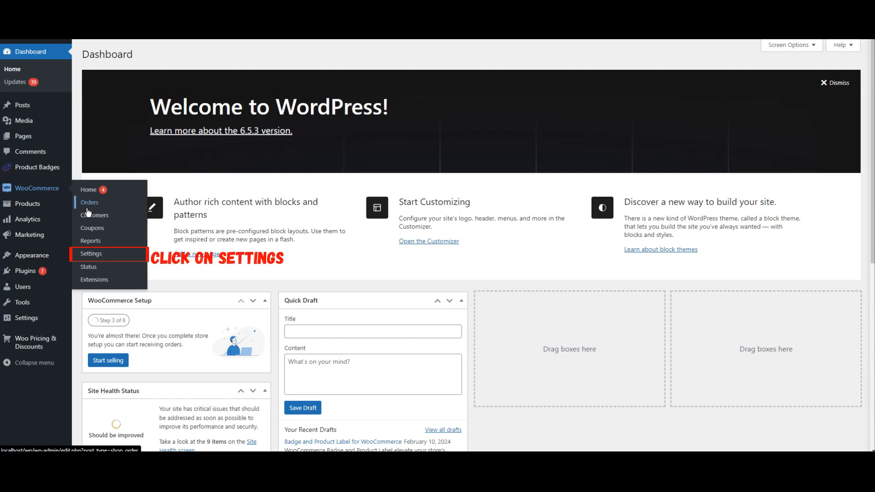
Enable PayPal and Cash on delivery under WooCommerce Settings > Payments
{"action": "left_click", "coordinate": [92, 254]}
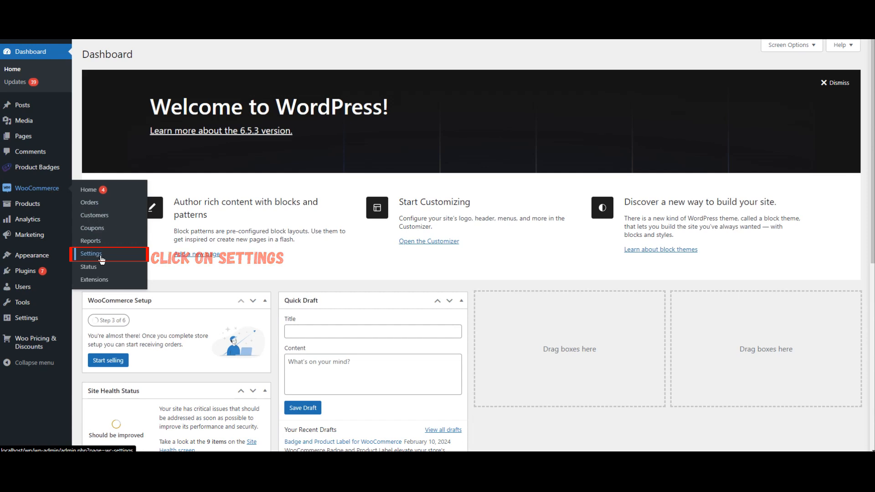
{"action": "left_click", "coordinate": [91, 254]}
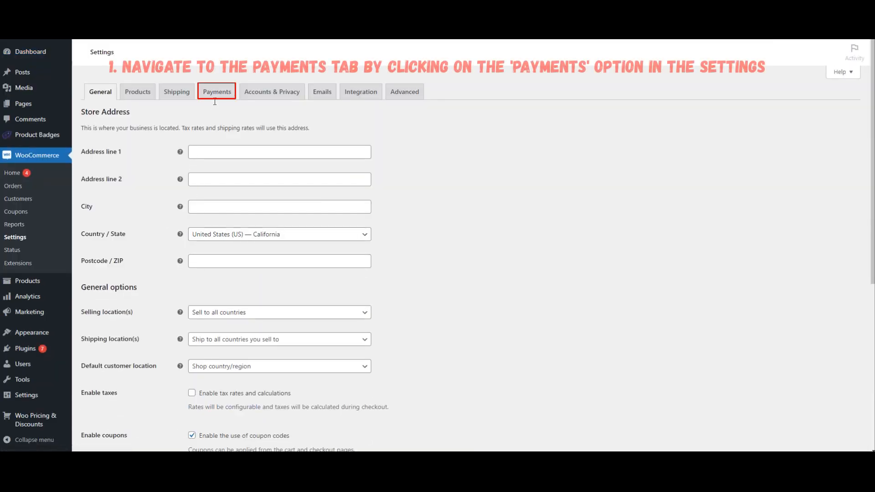
{"action": "left_click", "coordinate": [217, 91]}
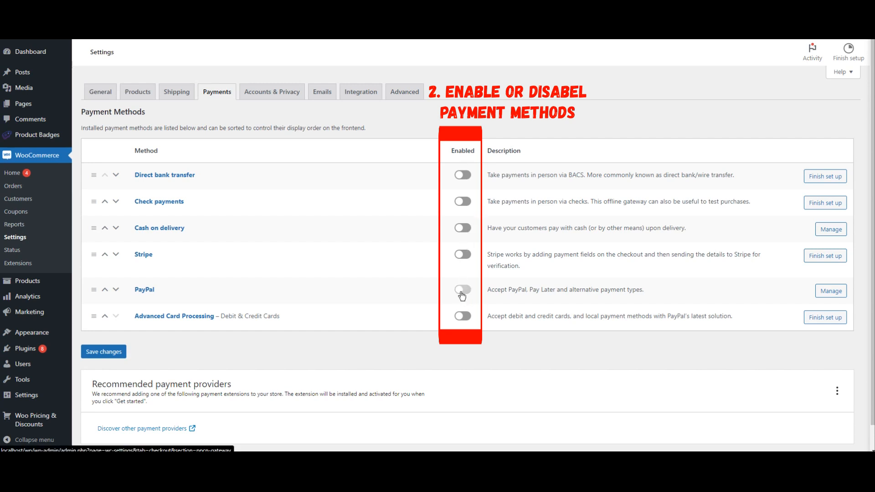
{"action": "left_click", "coordinate": [462, 290]}
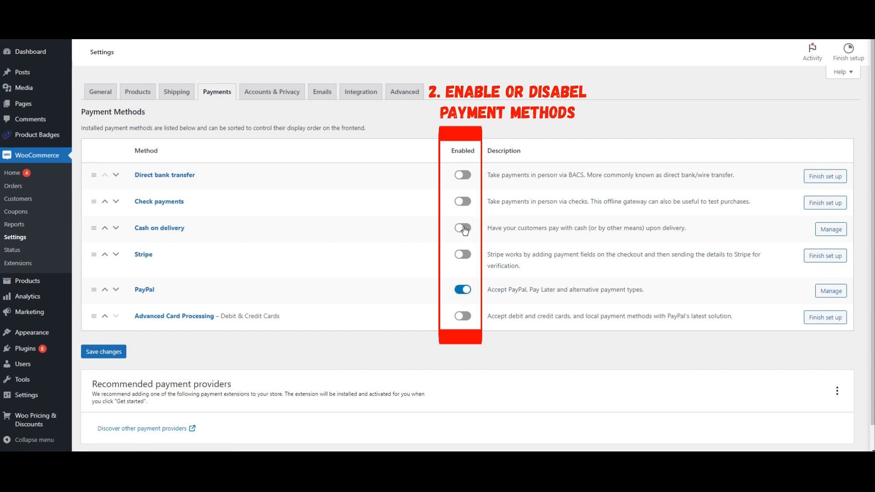
{"action": "left_click", "coordinate": [462, 230]}
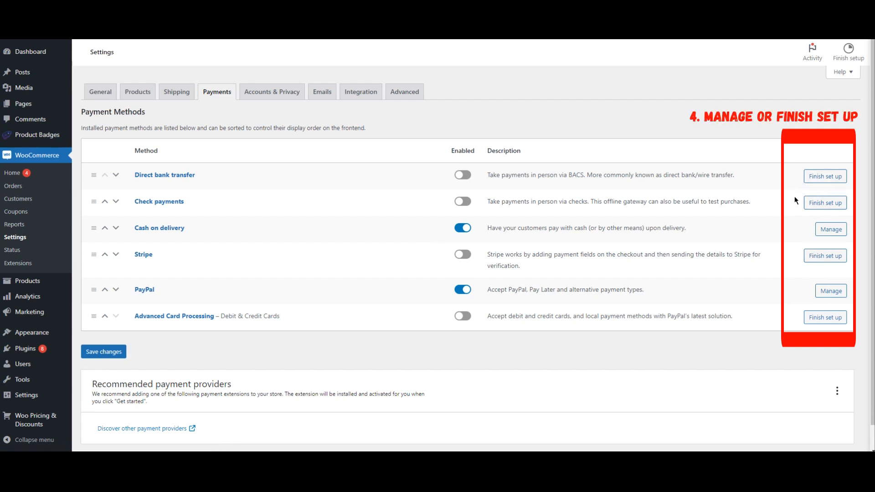
{"action": "mouse_move", "coordinate": [795, 301]}
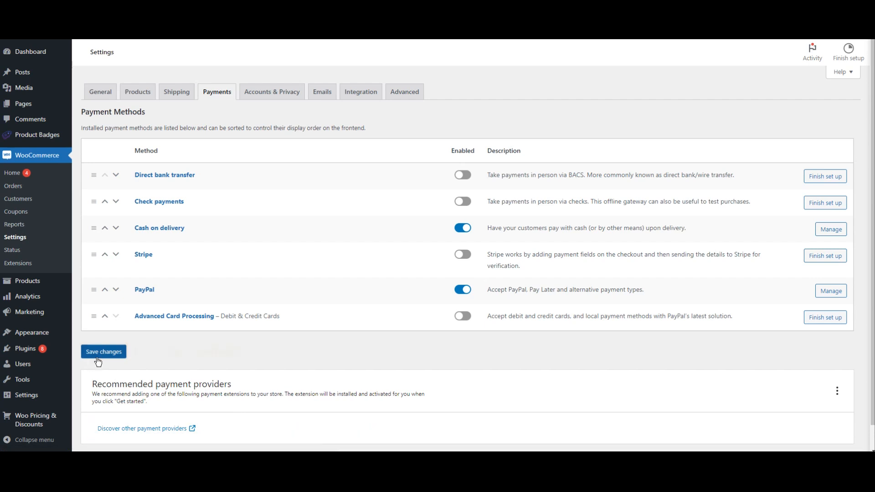
Save the PayPal and Cash on delivery payment settings, then go to Woo Pricing & Discounts
{"action": "left_click", "coordinate": [104, 351]}
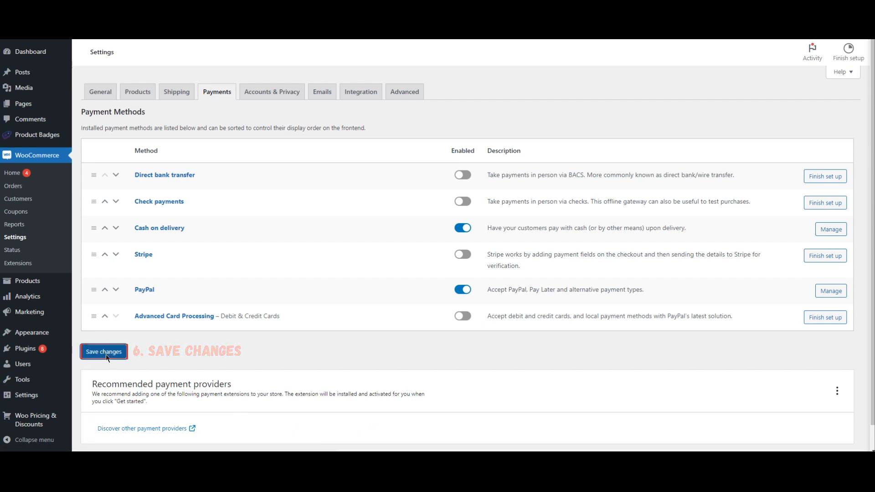
{"action": "left_click", "coordinate": [104, 351]}
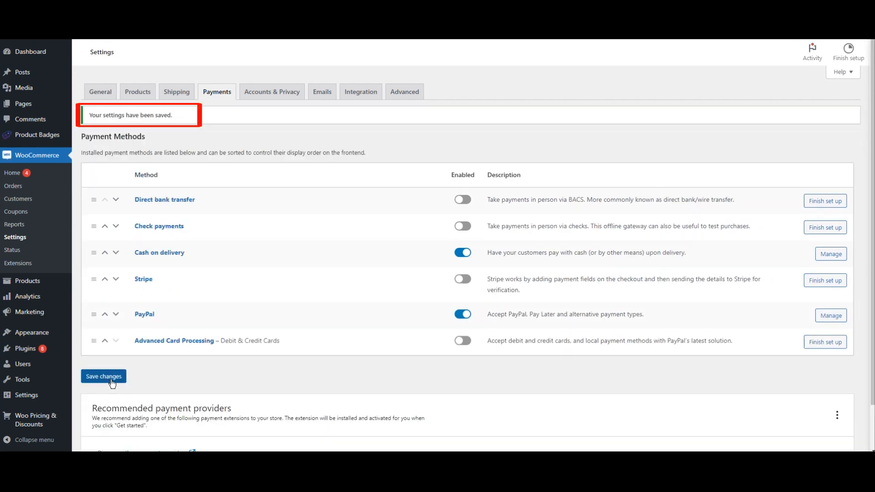
{"action": "mouse_move", "coordinate": [191, 211]}
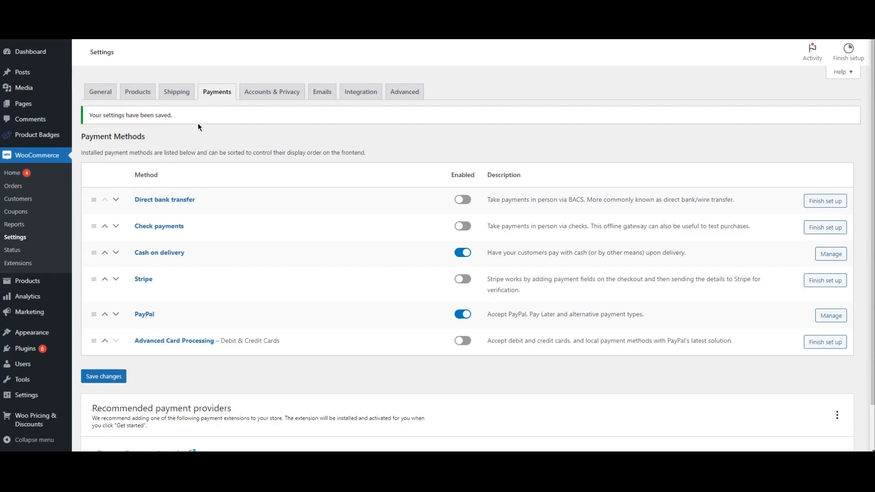
{"action": "left_click", "coordinate": [36, 310]}
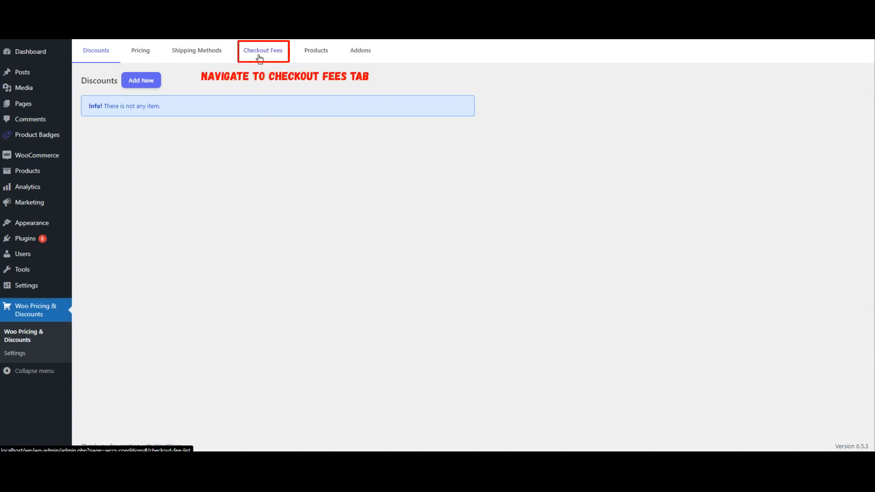
{"action": "mouse_move", "coordinate": [260, 59]}
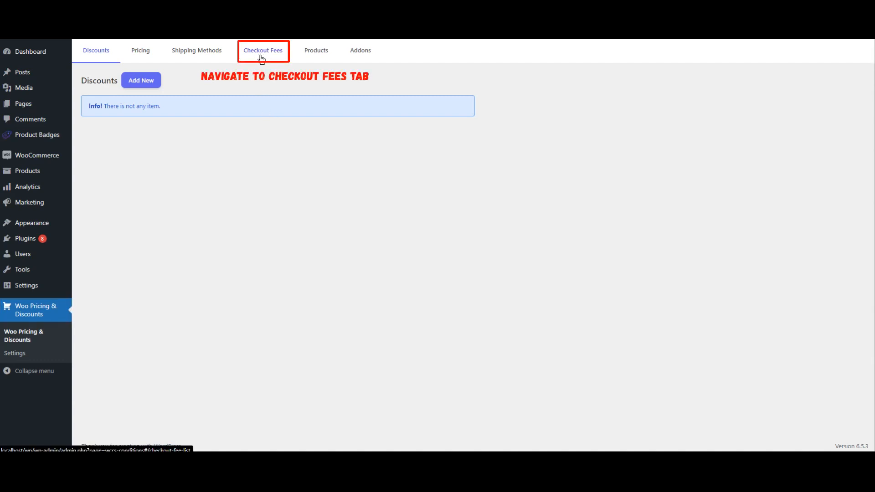
Show the Checkout Fees section, which has no fee rules yet
{"action": "left_click", "coordinate": [263, 51]}
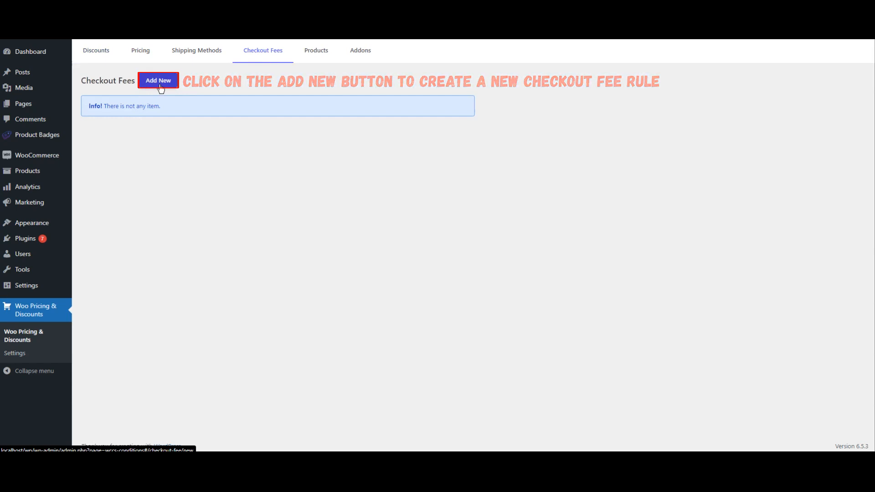
Create a new checkout fee rule 'Paypal Fee' charging a 10 percentage fee
{"action": "left_click", "coordinate": [158, 79]}
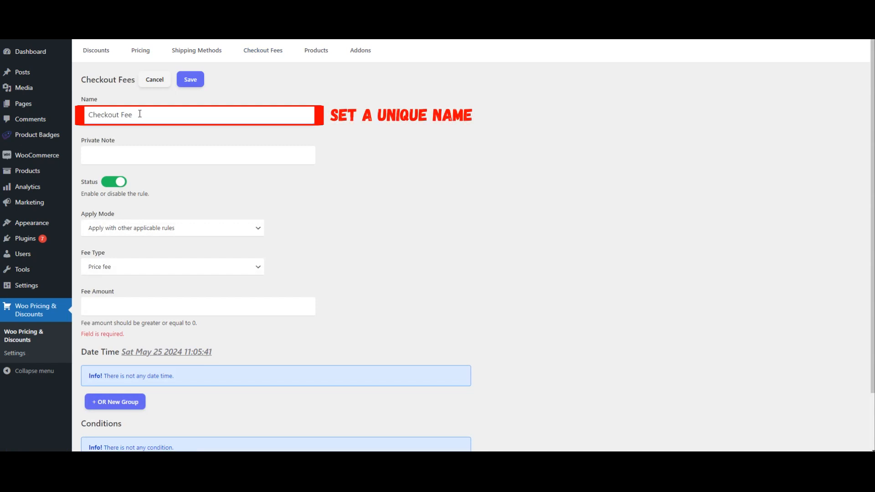
{"action": "type", "text": "Pa"}
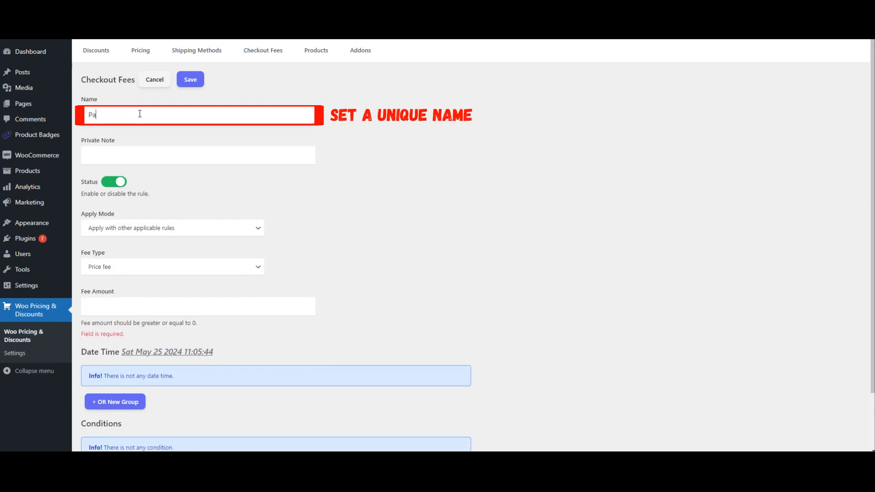
{"action": "type", "text": "Paypal Fee"}
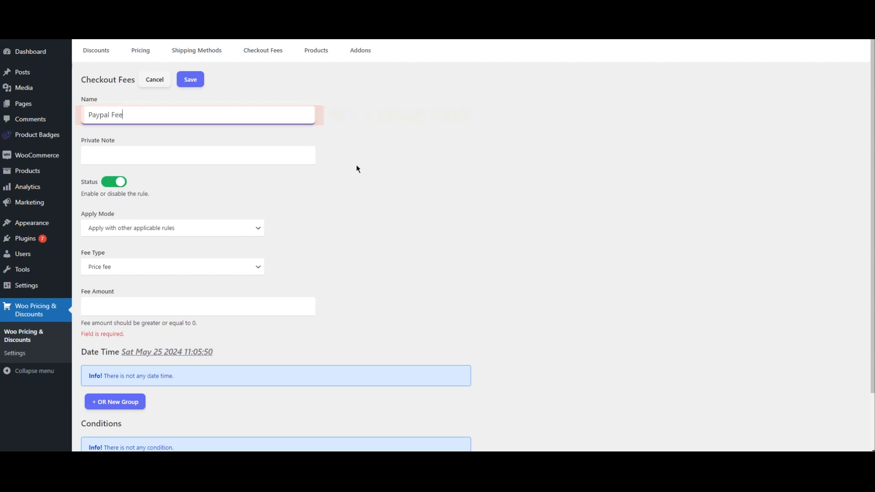
{"action": "scroll", "scroll_direction": "down", "scroll_amount": 3}
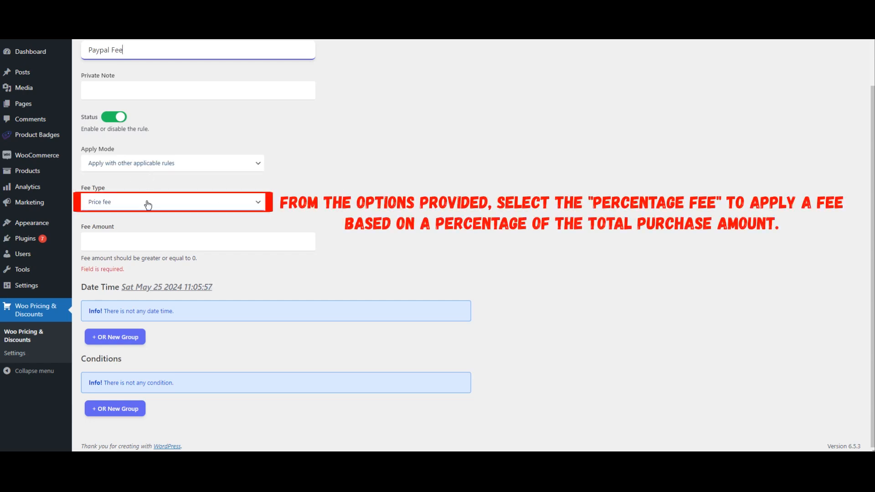
{"action": "left_click", "coordinate": [172, 201]}
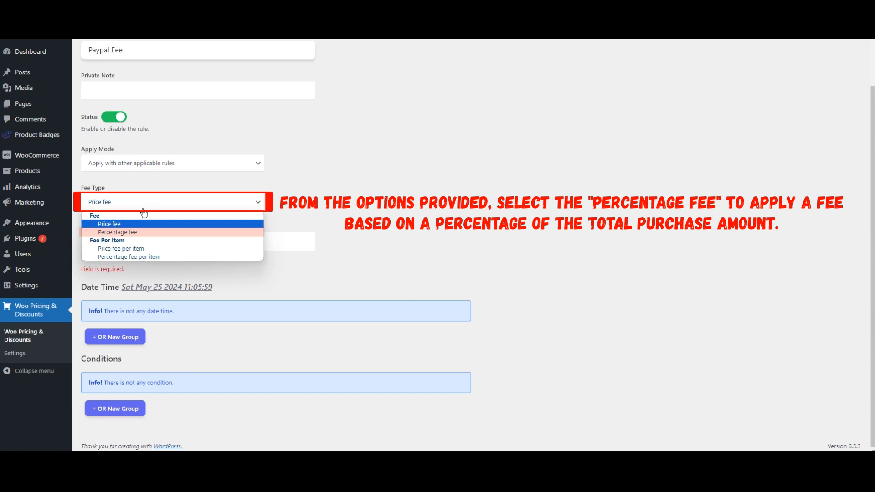
{"action": "mouse_move", "coordinate": [117, 232]}
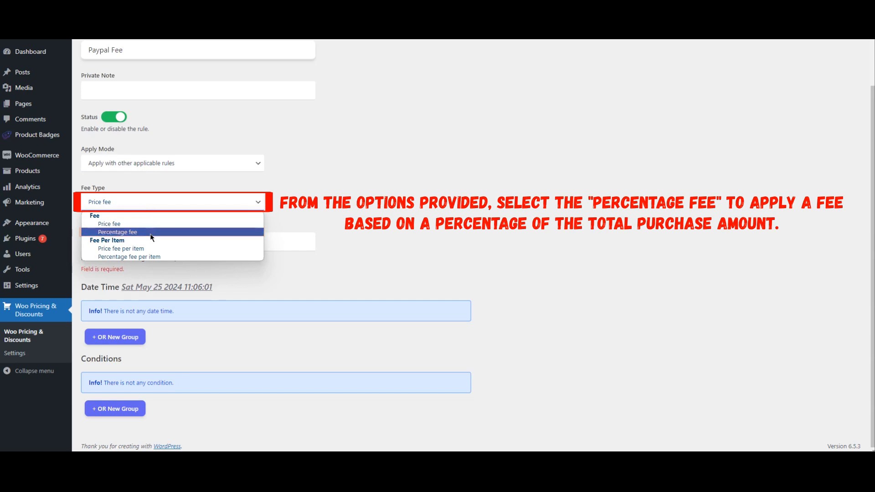
{"action": "left_click", "coordinate": [117, 232]}
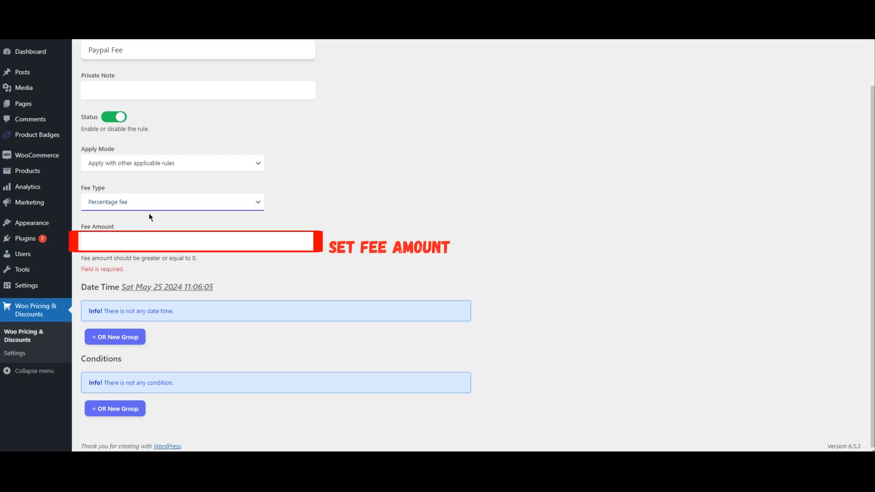
{"action": "left_click", "coordinate": [190, 241]}
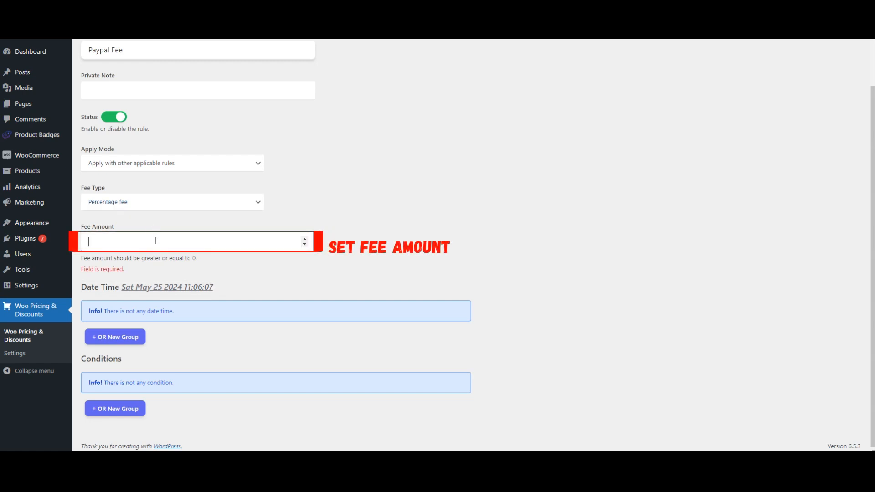
{"action": "type", "text": "10"}
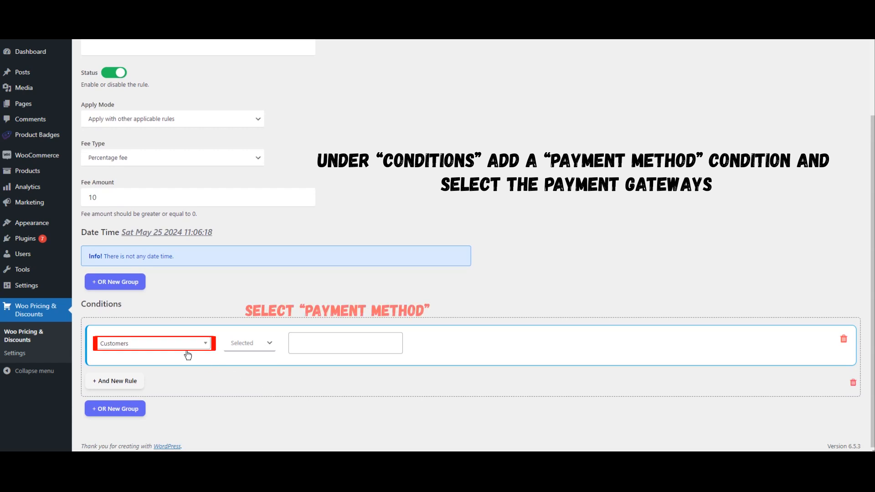
Add a Payment method condition matching selected method PayPal and save the Paypal Fee rule
{"action": "left_click", "coordinate": [153, 344]}
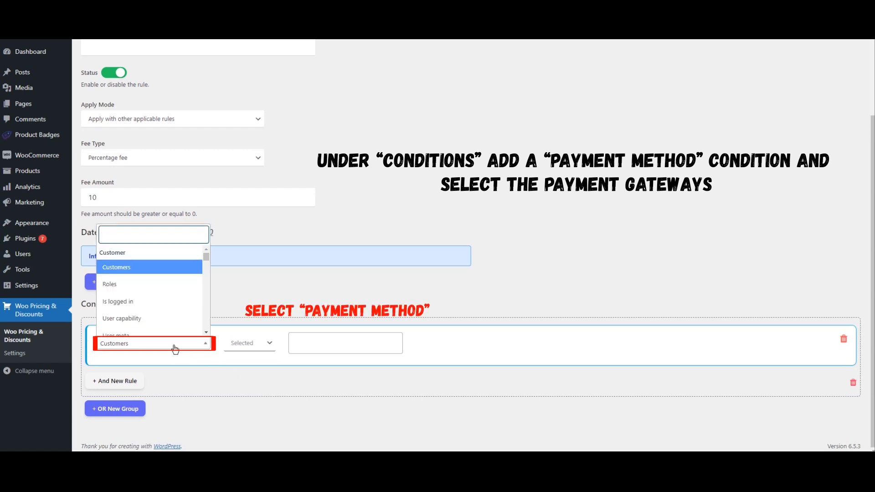
{"action": "type", "text": "p"}
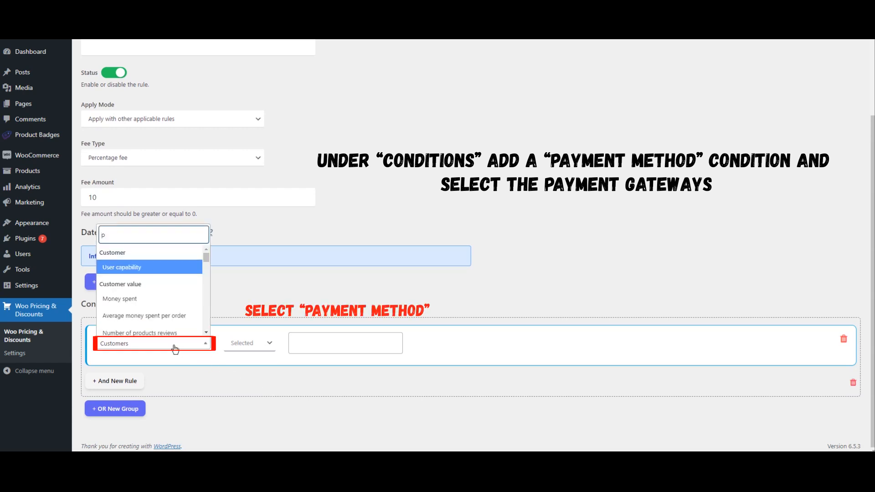
{"action": "type", "text": "a"}
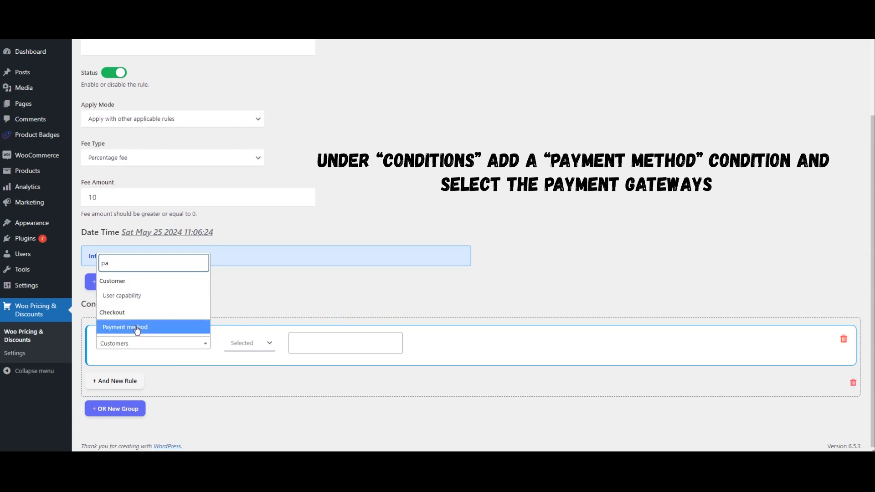
{"action": "left_click", "coordinate": [125, 327]}
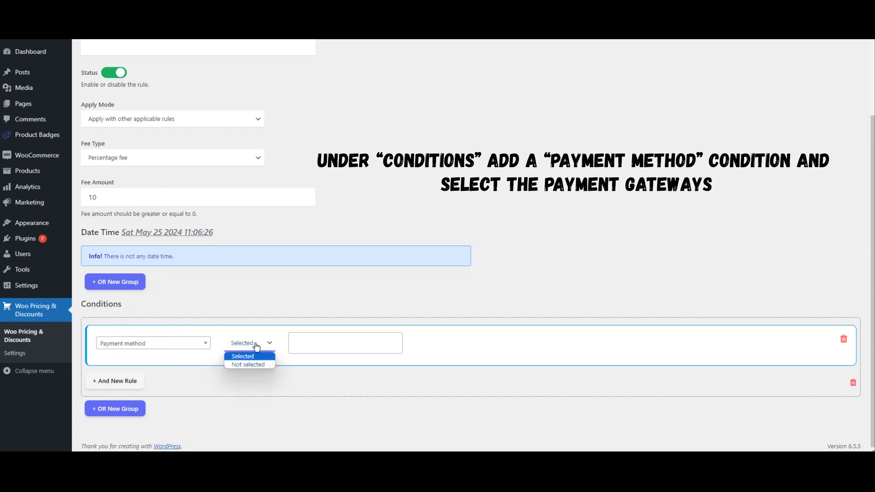
{"action": "left_click", "coordinate": [242, 356]}
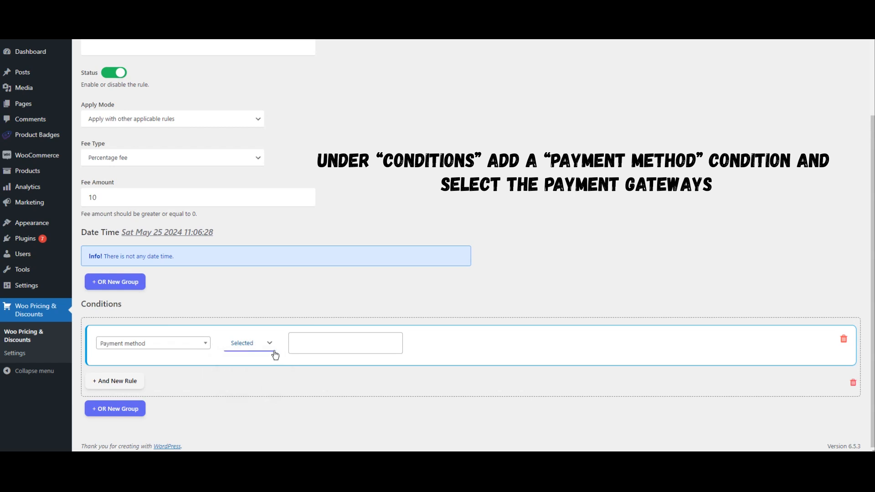
{"action": "left_click", "coordinate": [346, 341]}
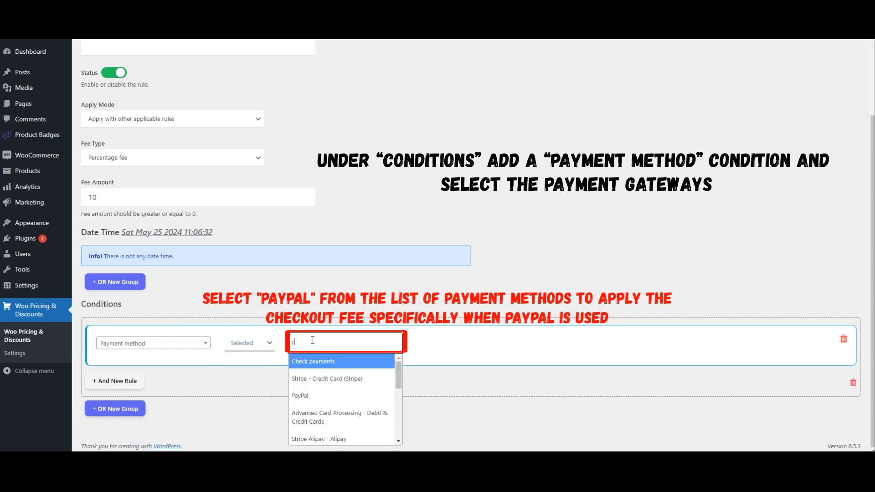
{"action": "type", "text": "a"}
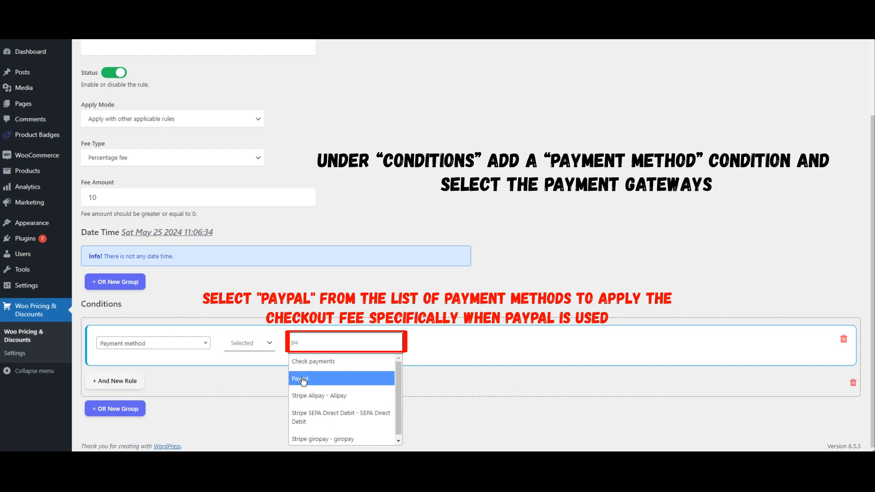
{"action": "left_click", "coordinate": [301, 378]}
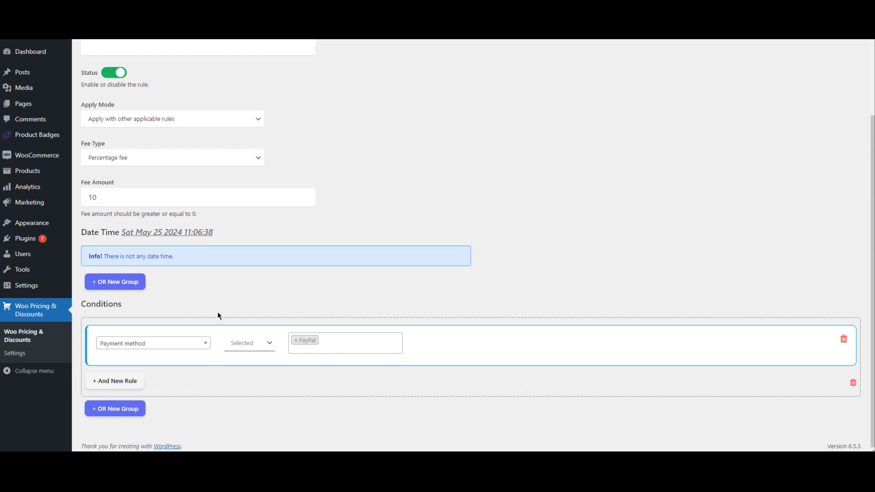
{"action": "mouse_move", "coordinate": [217, 369]}
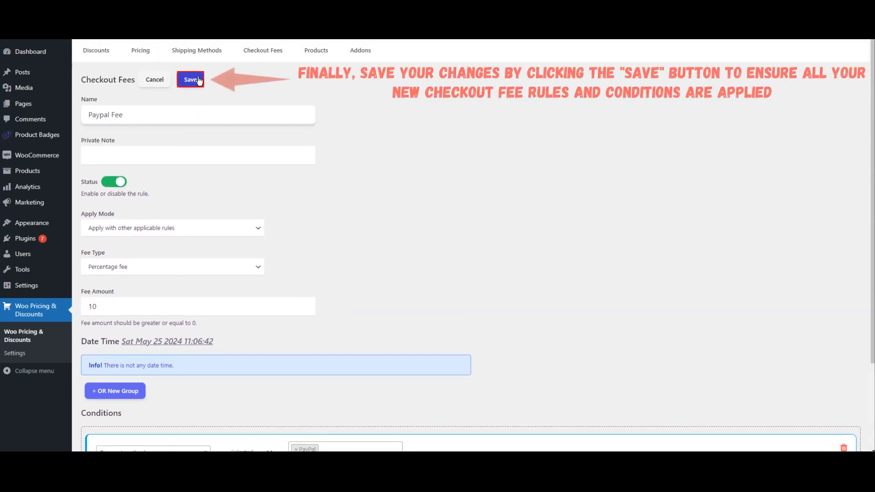
{"action": "left_click", "coordinate": [191, 80]}
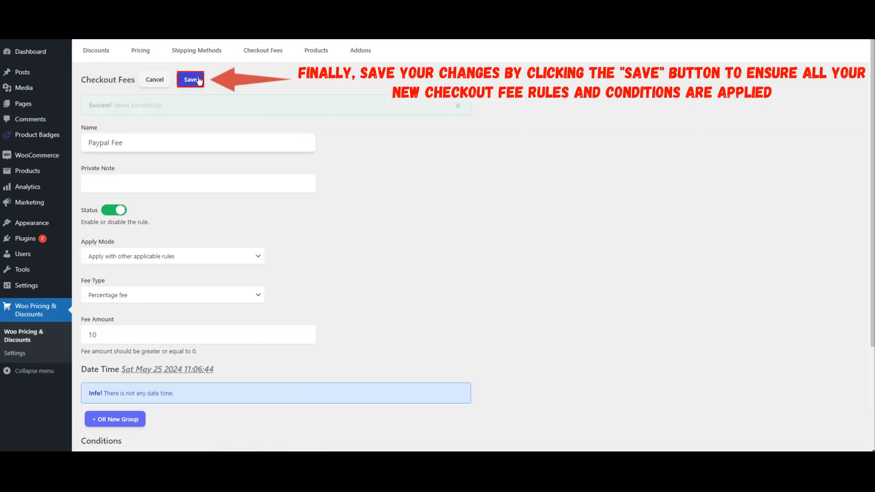
{"action": "left_click", "coordinate": [190, 79]}
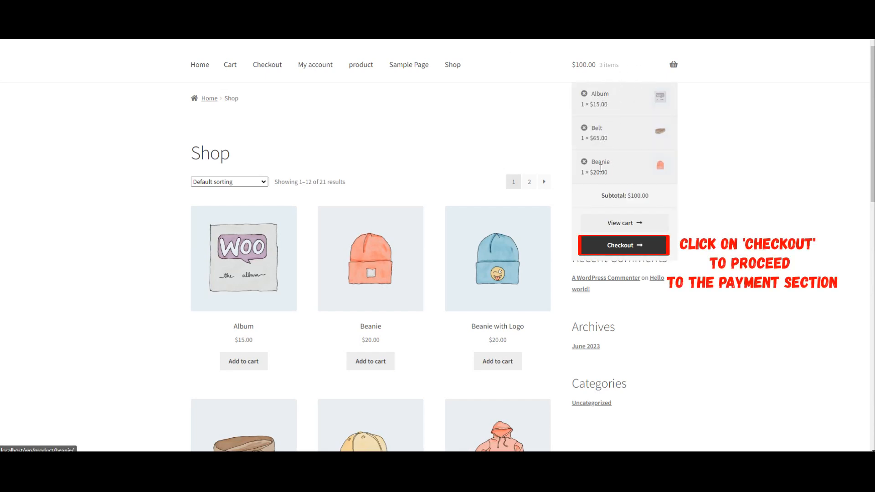
{"action": "mouse_move", "coordinate": [624, 248]}
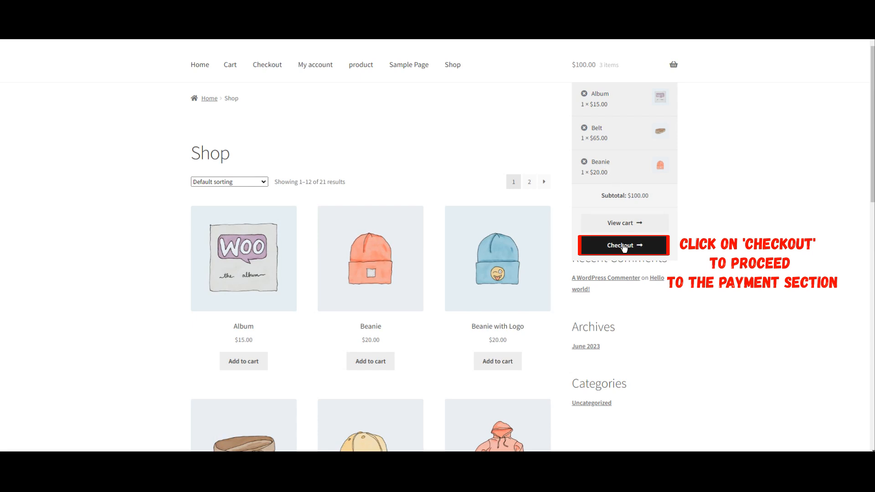
At checkout, toggle Cash on delivery and PayPal to confirm the $10 fee applies only to PayPal
{"action": "left_click", "coordinate": [623, 246]}
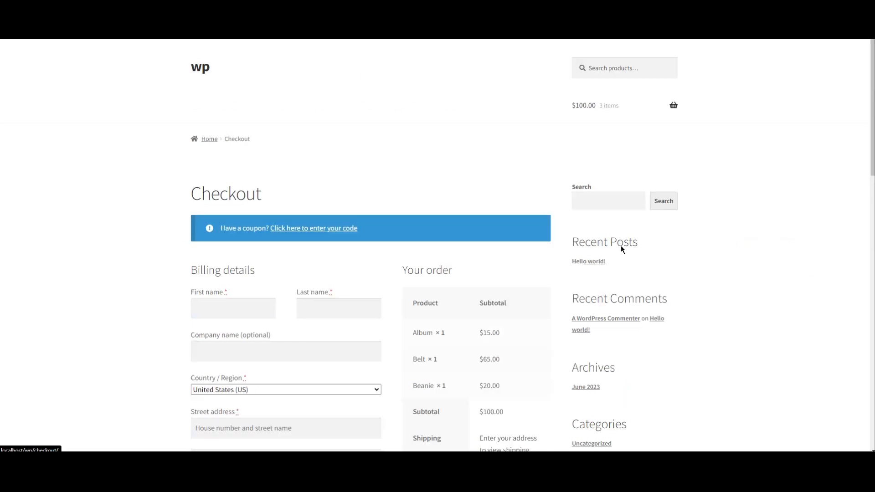
{"action": "scroll", "scroll_direction": "down", "scroll_amount": 3}
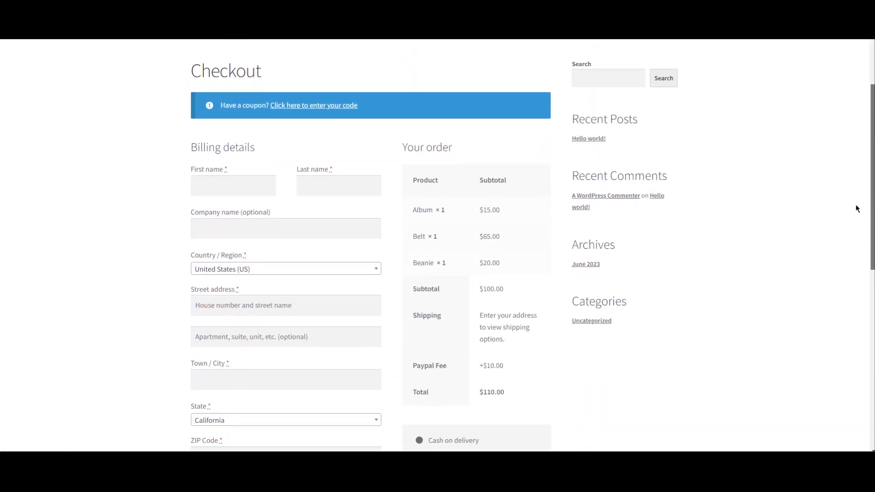
{"action": "scroll", "scroll_direction": "down", "scroll_amount": 3}
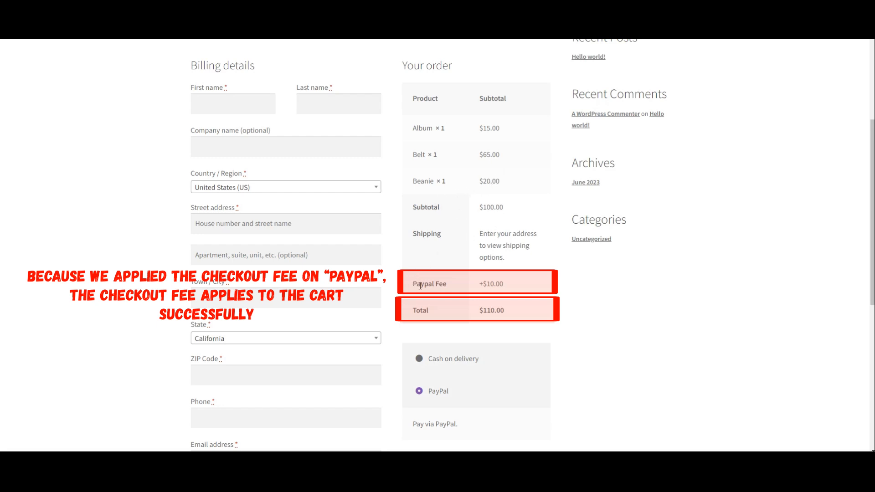
{"action": "mouse_move", "coordinate": [505, 297]}
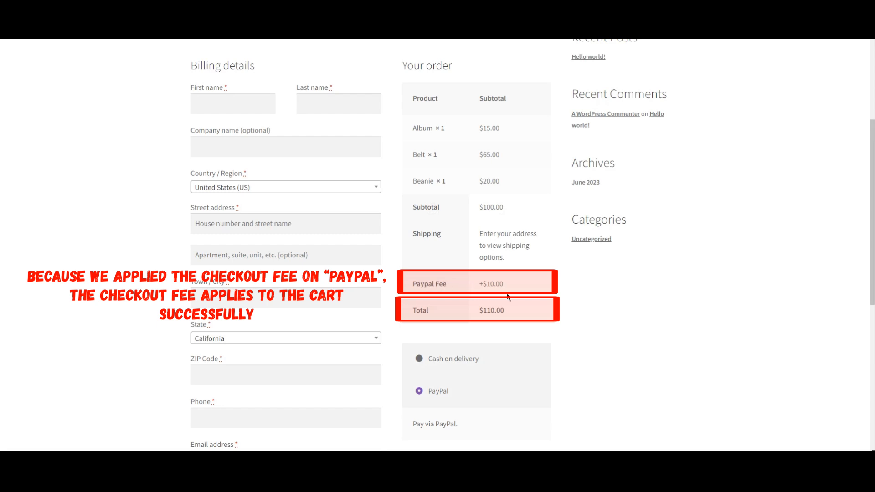
{"action": "mouse_move", "coordinate": [534, 323]}
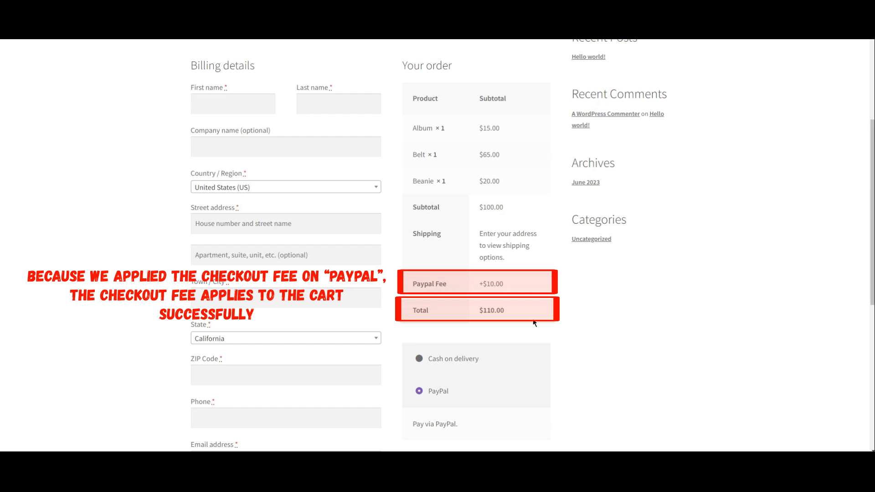
{"action": "mouse_move", "coordinate": [519, 311]}
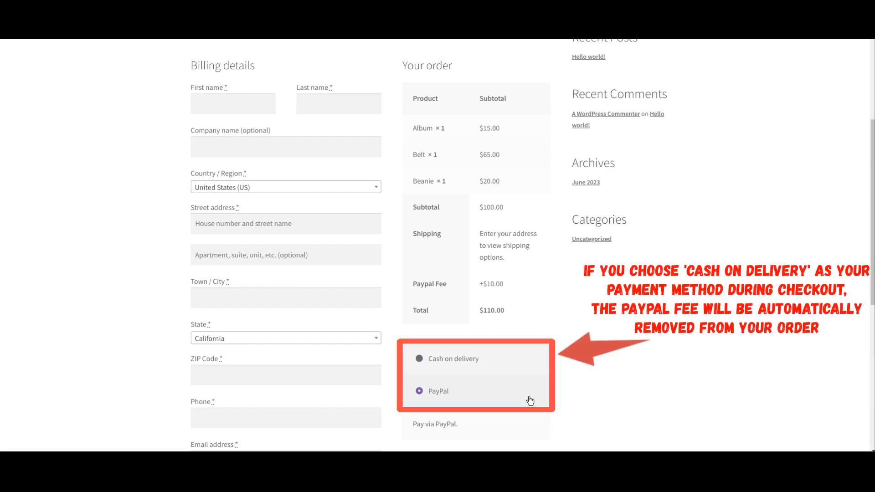
{"action": "left_click", "coordinate": [419, 359]}
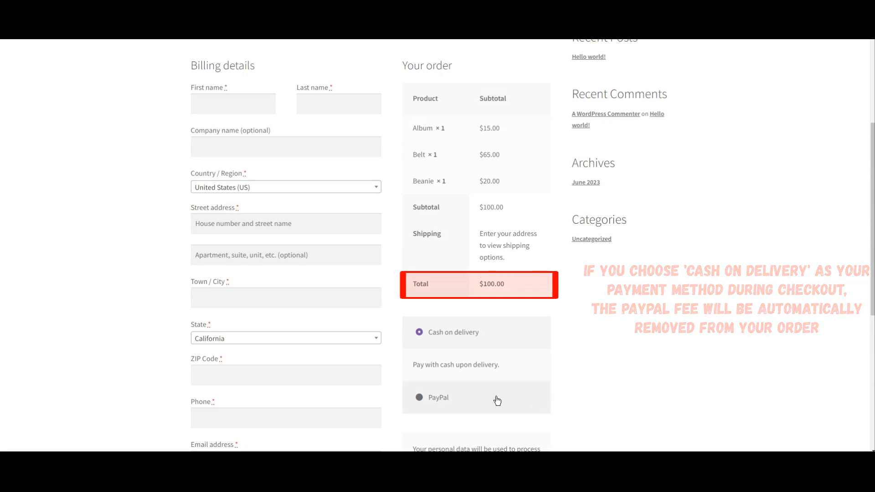
{"action": "left_click", "coordinate": [418, 398]}
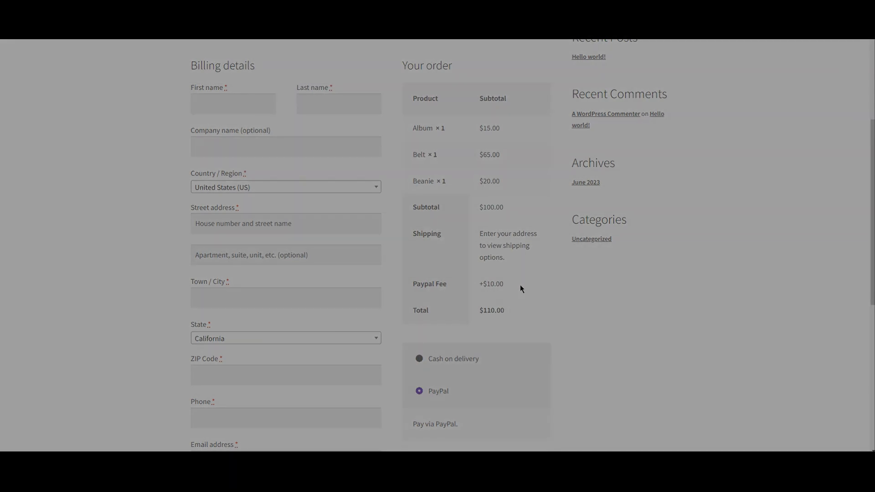
Return to Woo Pricing & Discounts and show its Checkout Fees list
{"action": "left_click", "coordinate": [35, 310]}
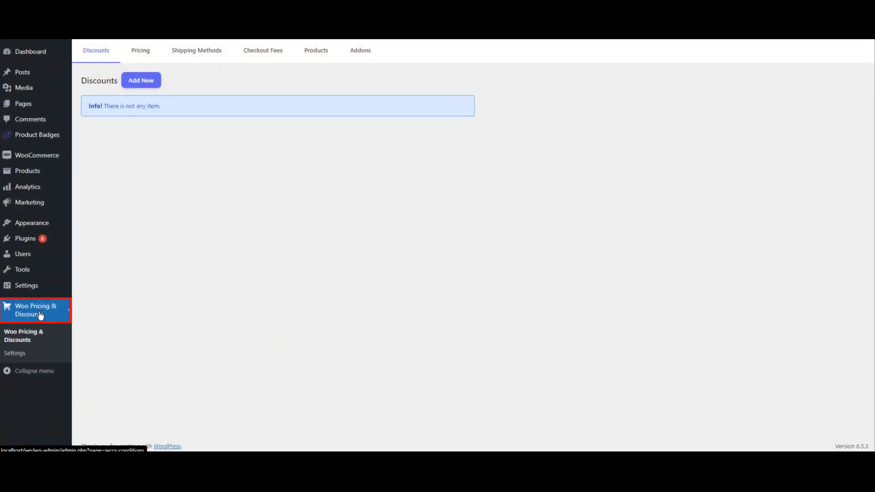
{"action": "mouse_move", "coordinate": [49, 317]}
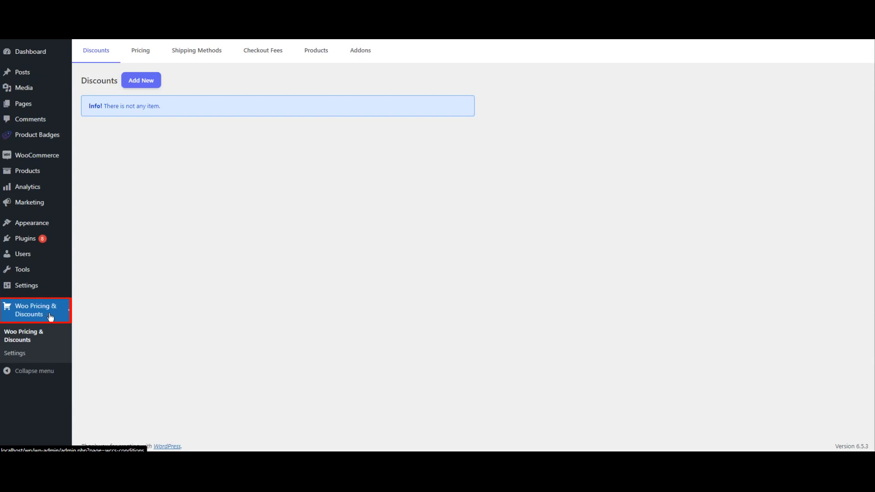
{"action": "left_click", "coordinate": [263, 51]}
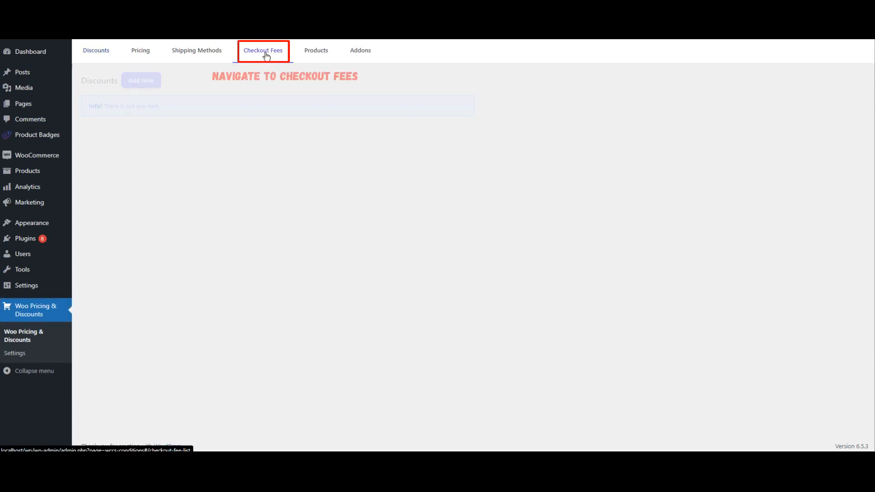
{"action": "left_click", "coordinate": [262, 50]}
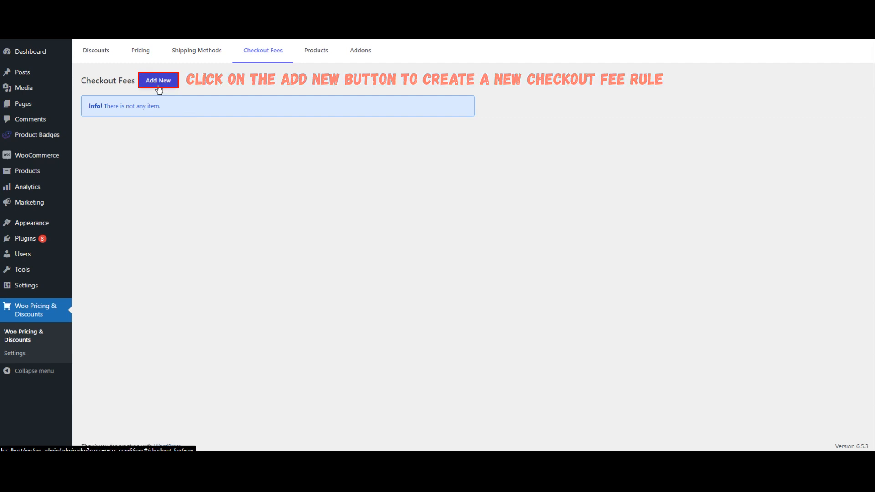
Start a new checkout fee rule named 'Min order fee'
{"action": "left_click", "coordinate": [159, 80]}
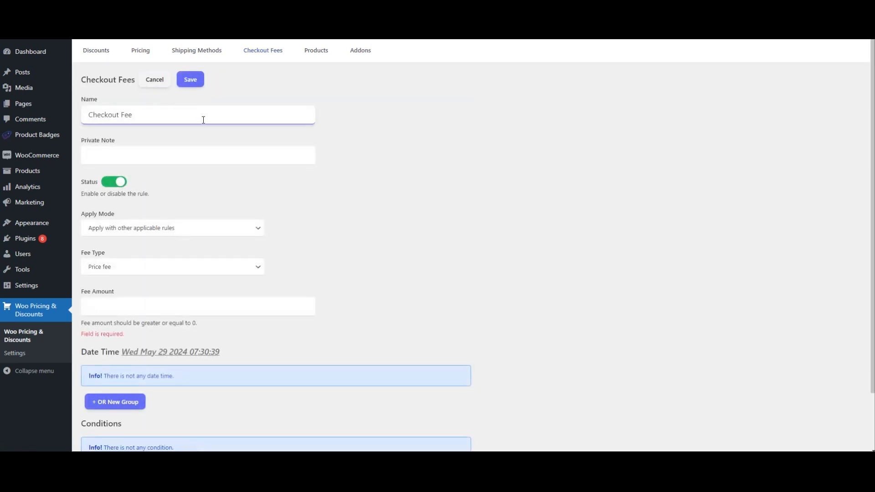
{"action": "double_click", "coordinate": [125, 115]}
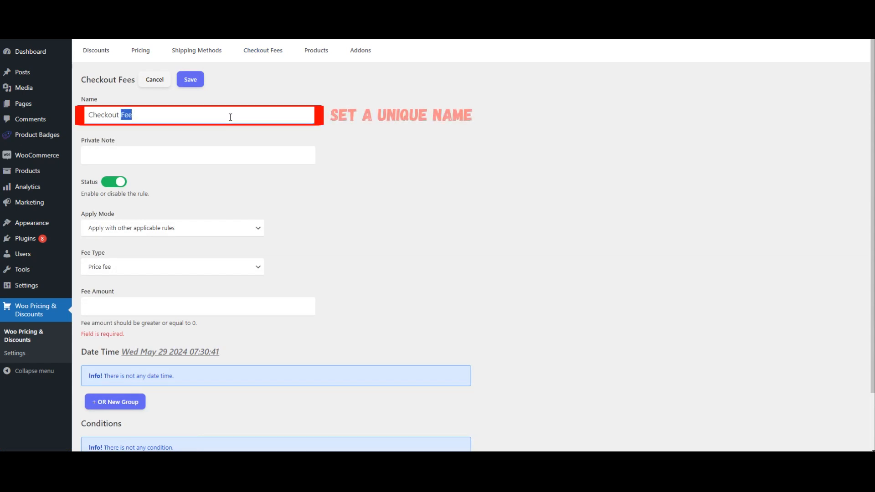
{"action": "key", "text": "Delete"}
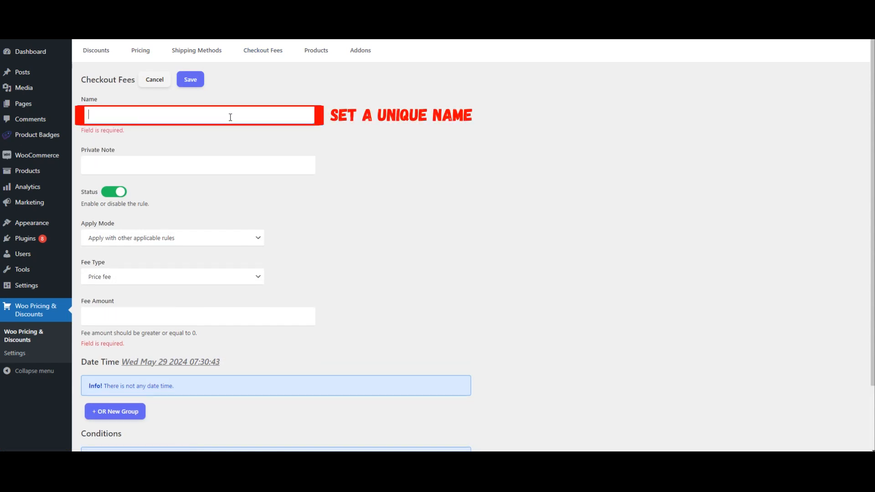
{"action": "type", "text": "Min order fee"}
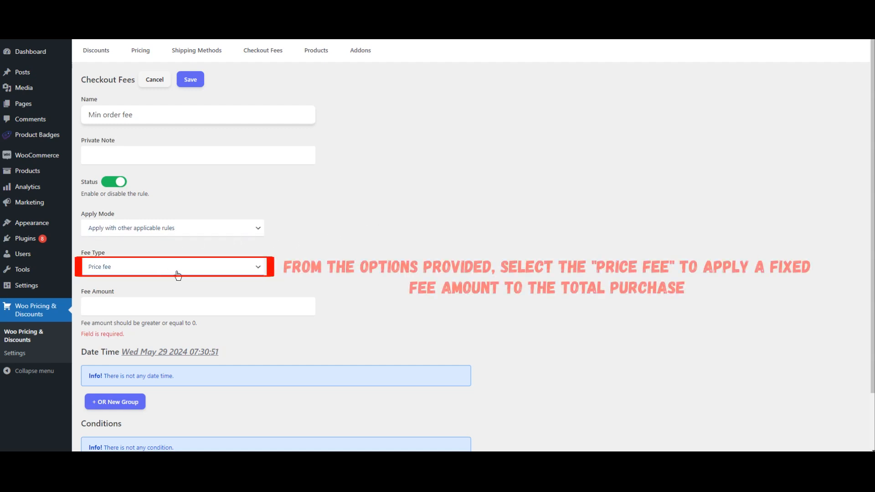
Set the rule's Fee Type to Price fee with a Fee Amount of 5
{"action": "left_click", "coordinate": [172, 266]}
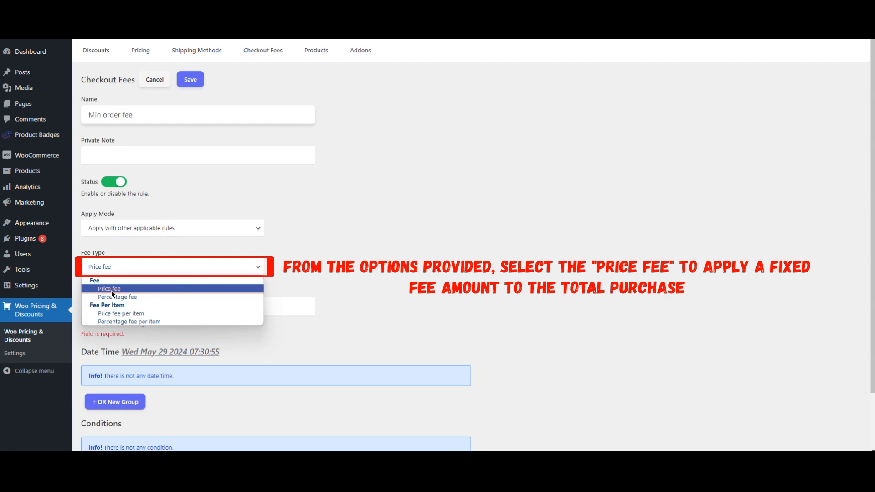
{"action": "left_click", "coordinate": [109, 288]}
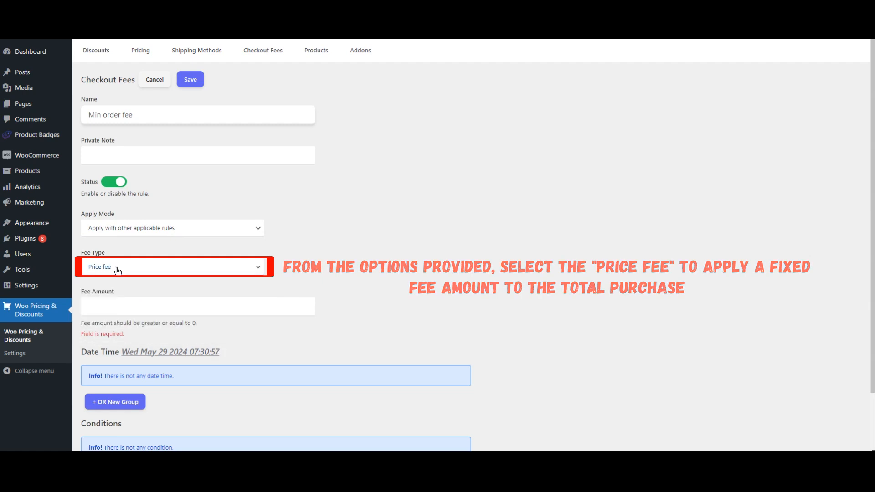
{"action": "left_click", "coordinate": [196, 305]}
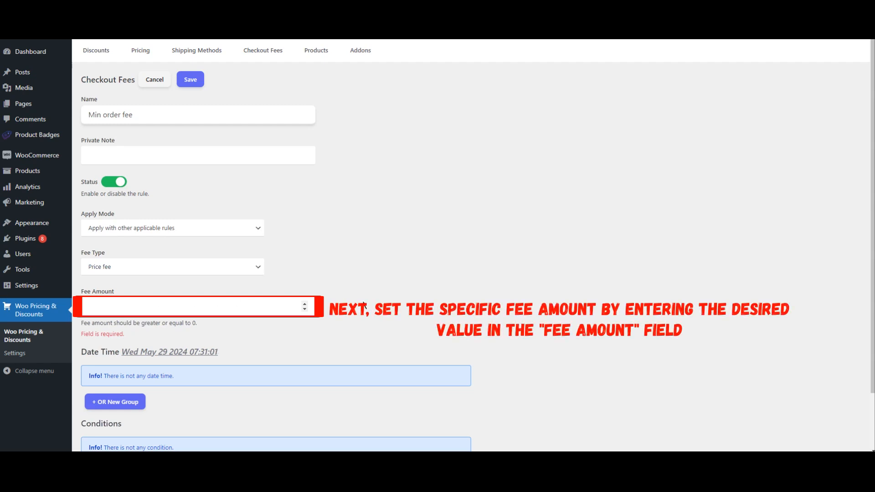
{"action": "type", "text": "5"}
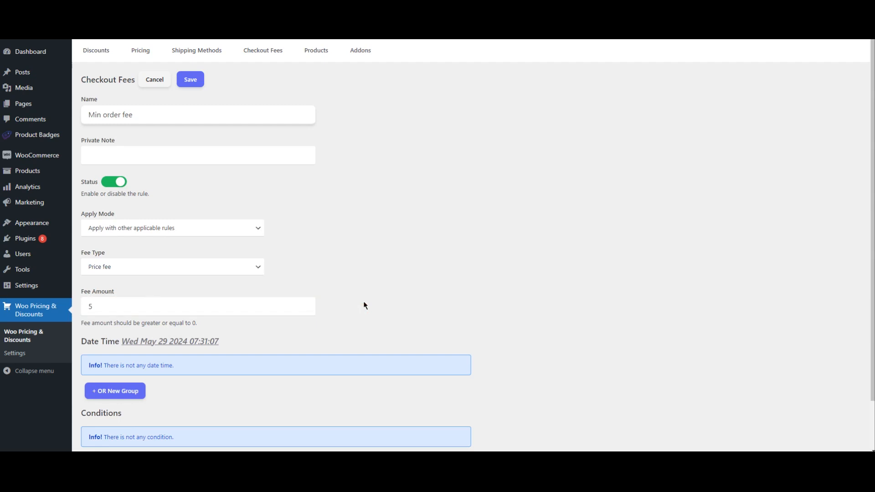
Add a condition group requiring Payment method to be Cash on delivery
{"action": "scroll", "scroll_direction": "down", "scroll_amount": 3}
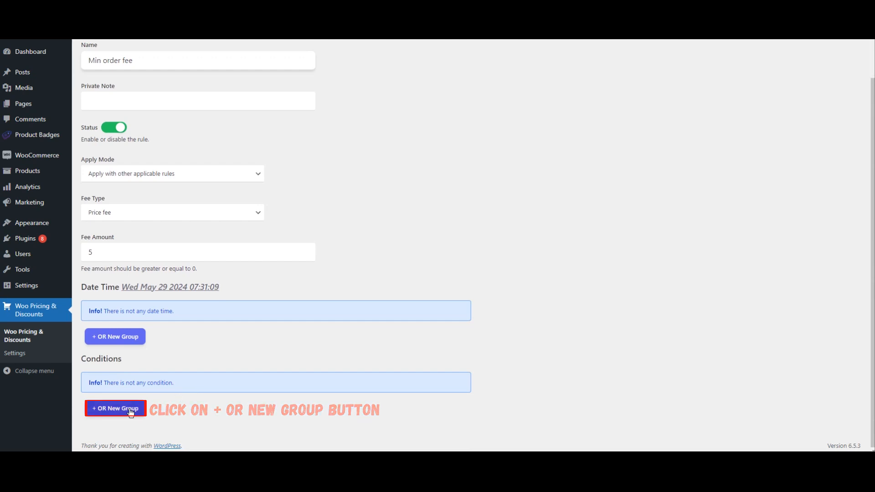
{"action": "left_click", "coordinate": [115, 408]}
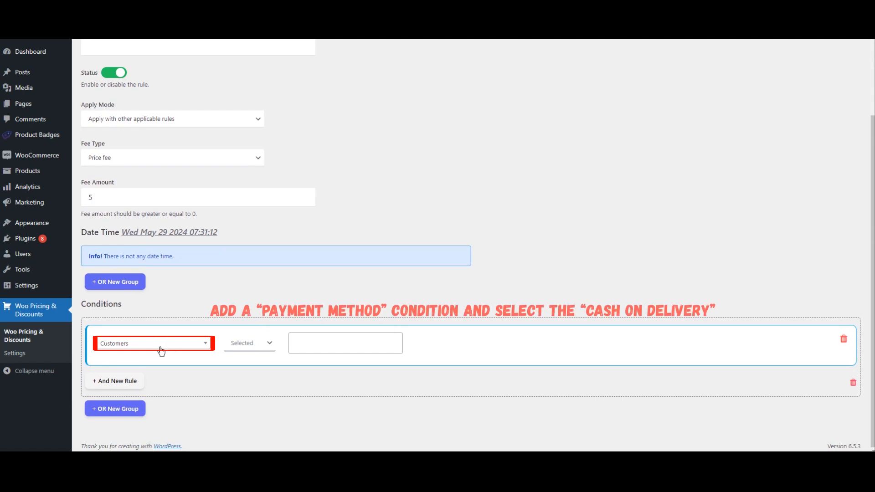
{"action": "left_click", "coordinate": [153, 343]}
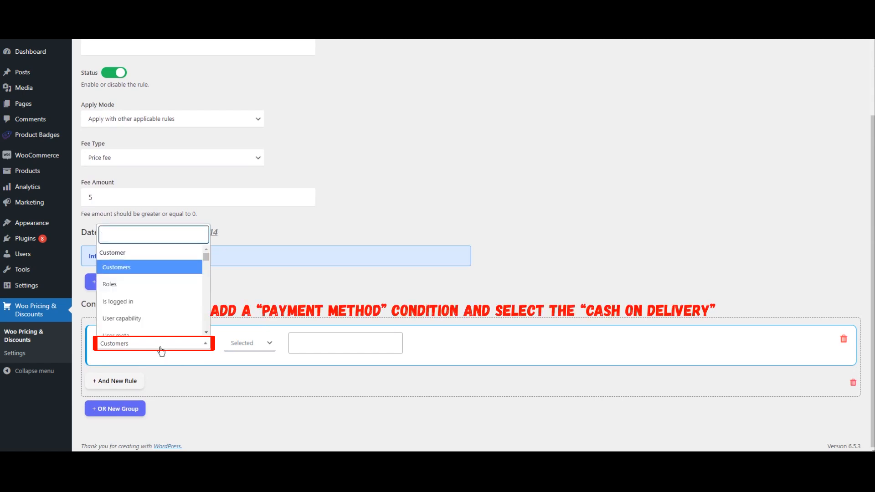
{"action": "type", "text": "paym"}
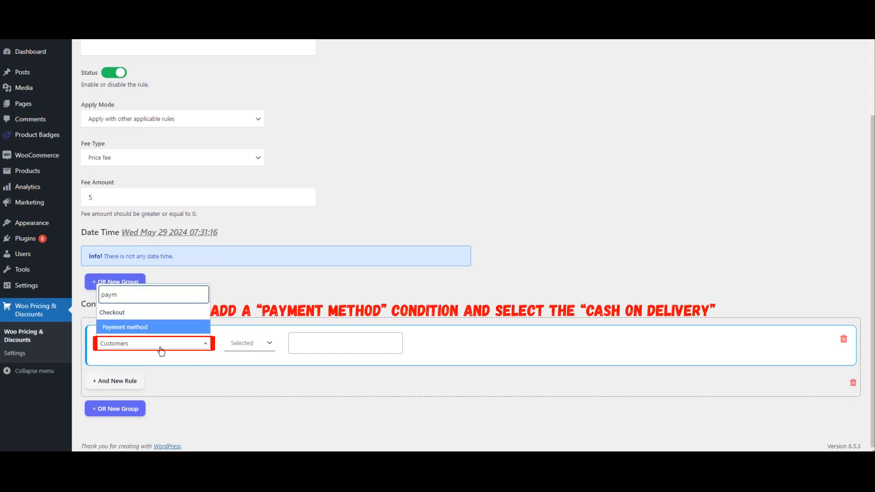
{"action": "left_click", "coordinate": [124, 327]}
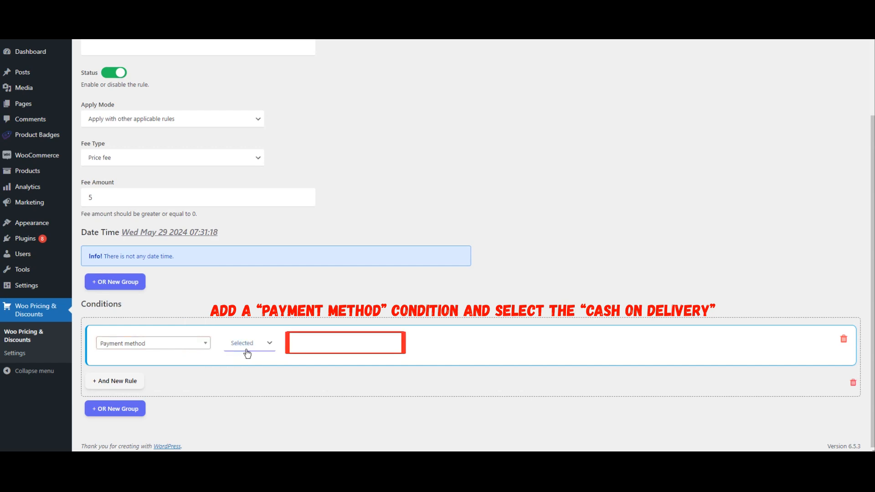
{"action": "left_click", "coordinate": [346, 343]}
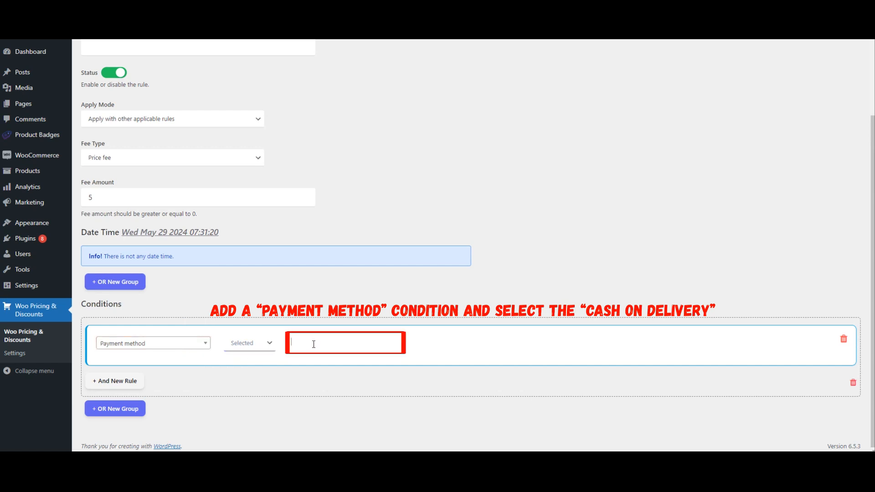
{"action": "left_click", "coordinate": [345, 343]}
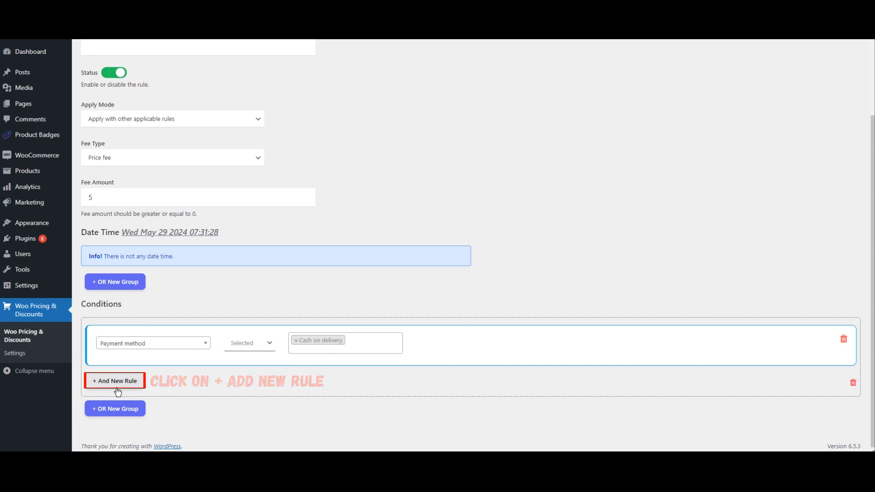
Add an AND rule requiring subtotal excluding tax to be less than or equal to 100
{"action": "left_click", "coordinate": [115, 381]}
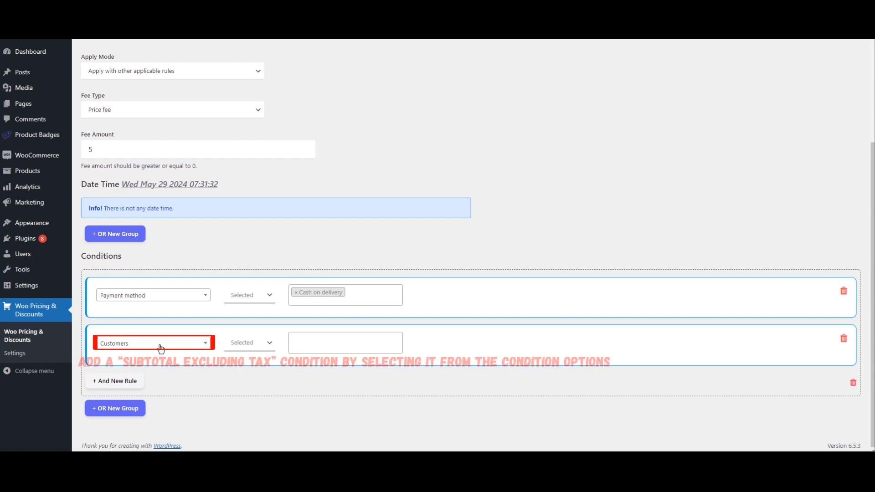
{"action": "left_click", "coordinate": [153, 343]}
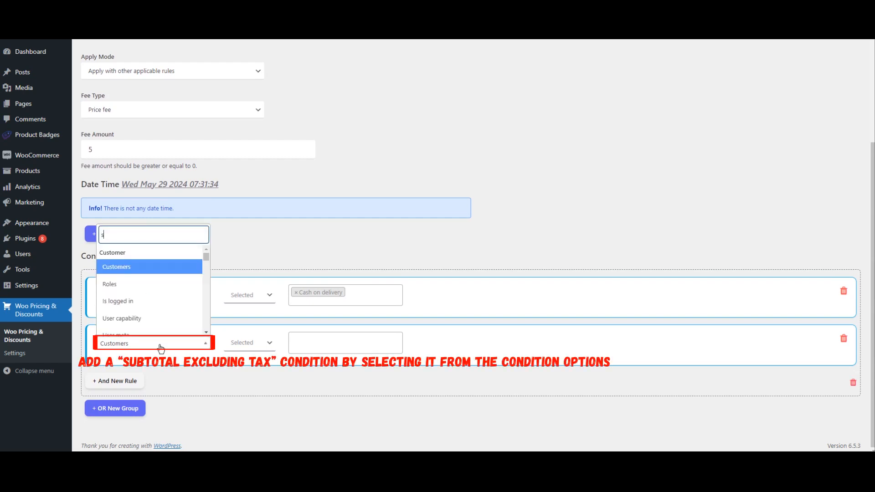
{"action": "type", "text": "ub"}
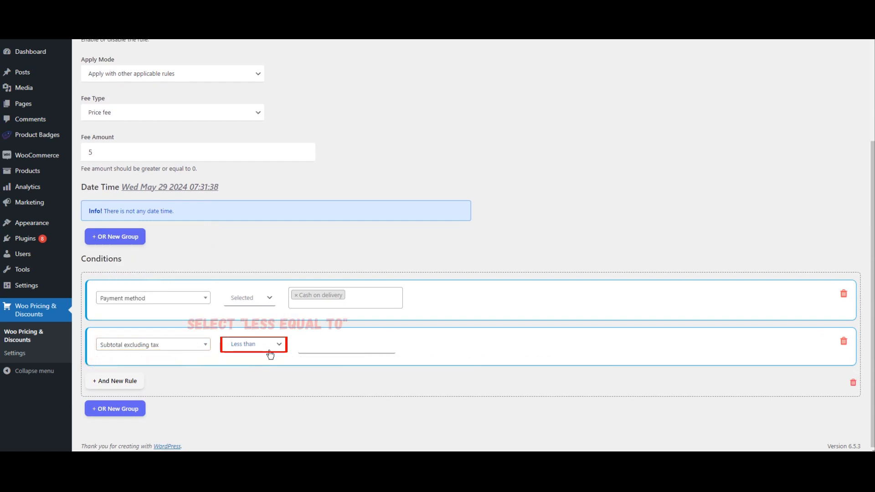
{"action": "left_click", "coordinate": [253, 344]}
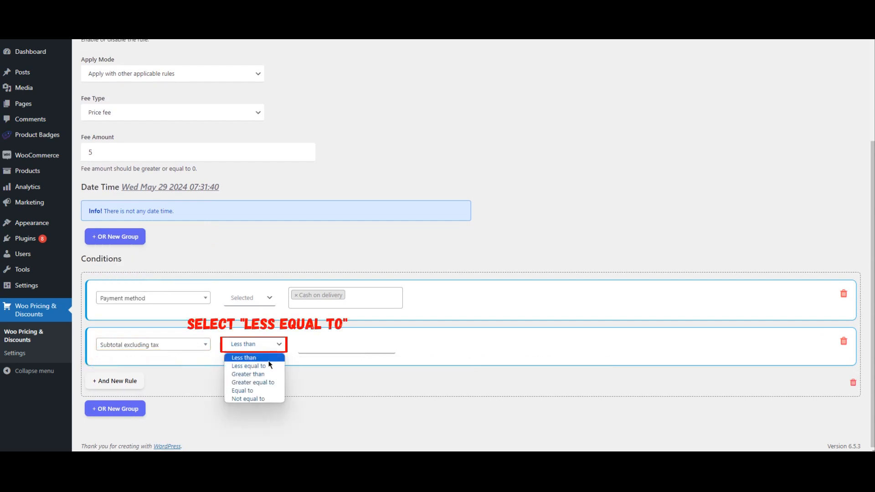
{"action": "left_click", "coordinate": [248, 365]}
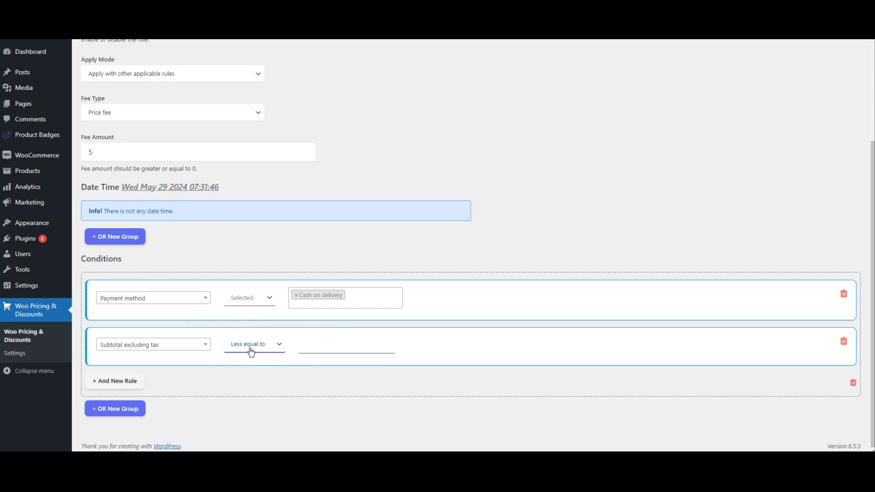
{"action": "mouse_move", "coordinate": [268, 354]}
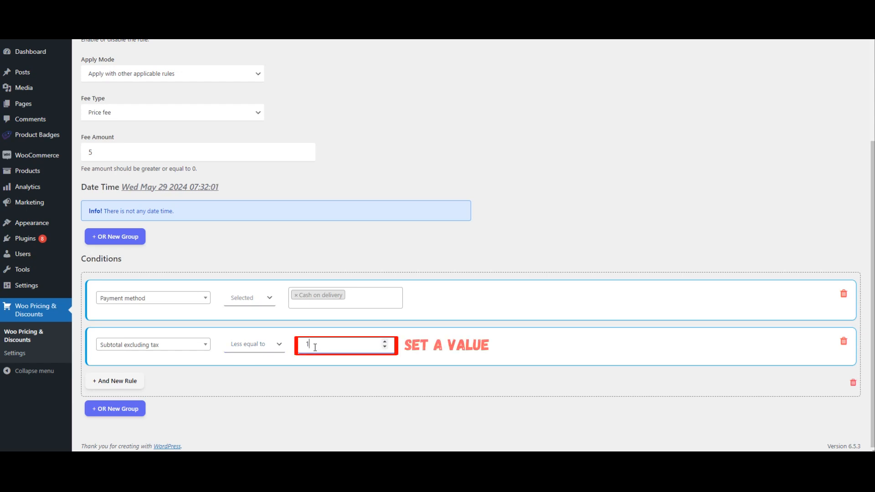
{"action": "type", "text": "100"}
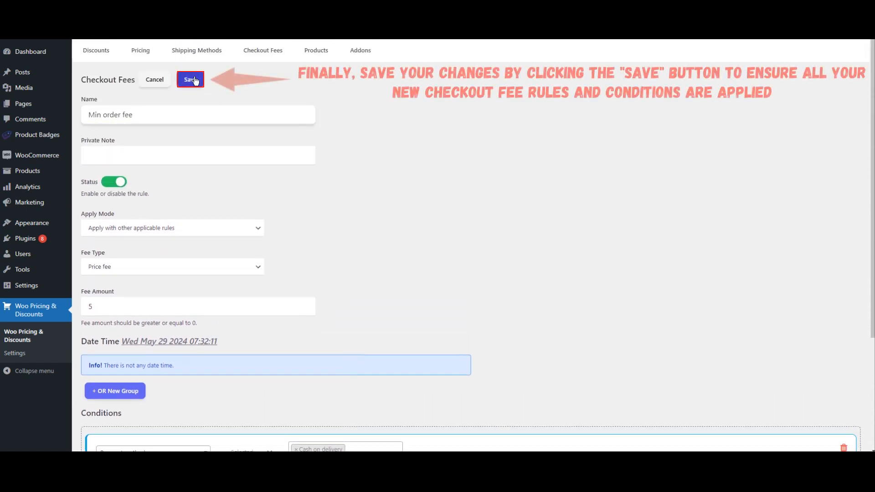
Save the Min order fee rule from the Checkout Fees form
{"action": "left_click", "coordinate": [189, 79]}
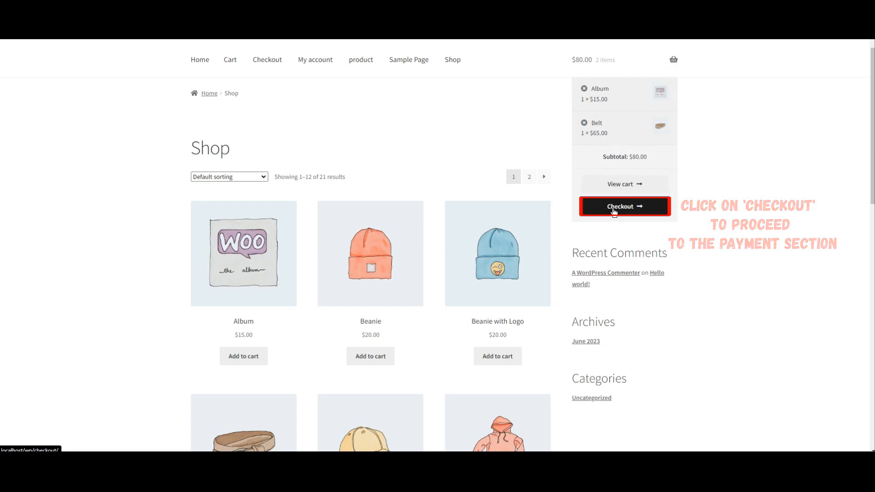
{"action": "left_click", "coordinate": [624, 206]}
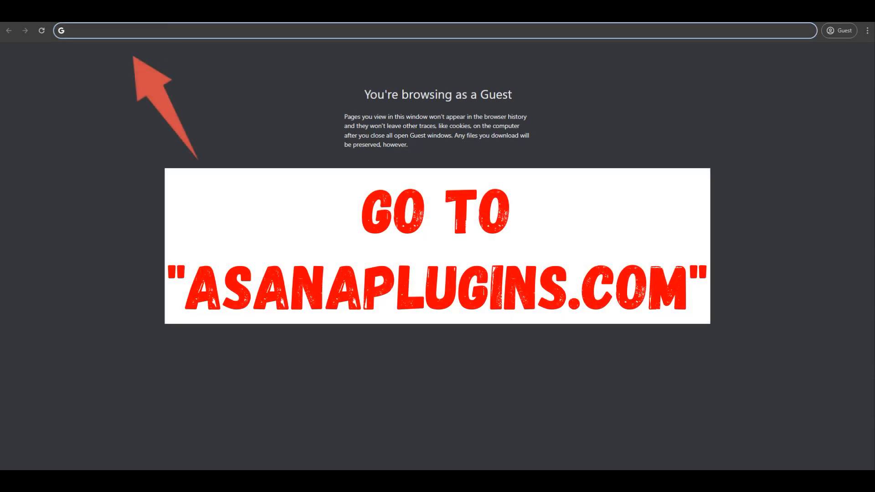
Go to asanaplugins.com in the guest Chrome window
{"action": "type", "text": "asanaplugins.com"}
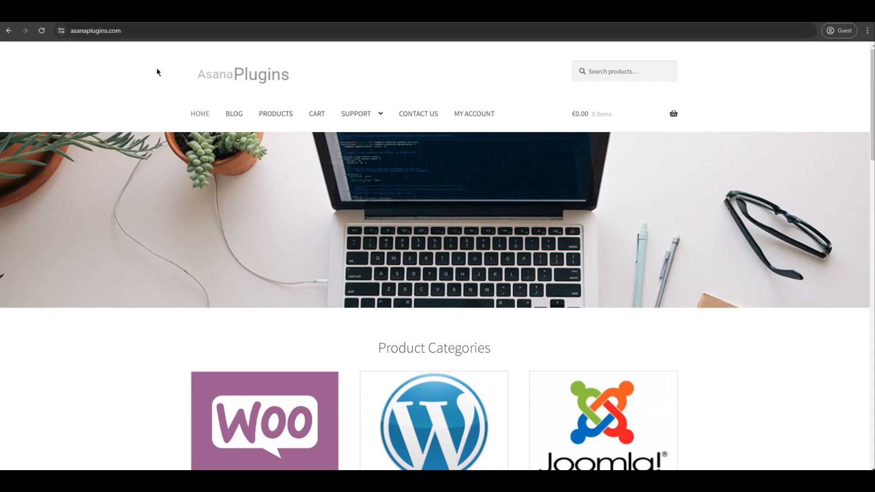
Scroll to the Dynamic Pricing and Discounts Plugin card, priced €39.00–€99.00
{"action": "scroll", "scroll_direction": "down", "scroll_amount": 3}
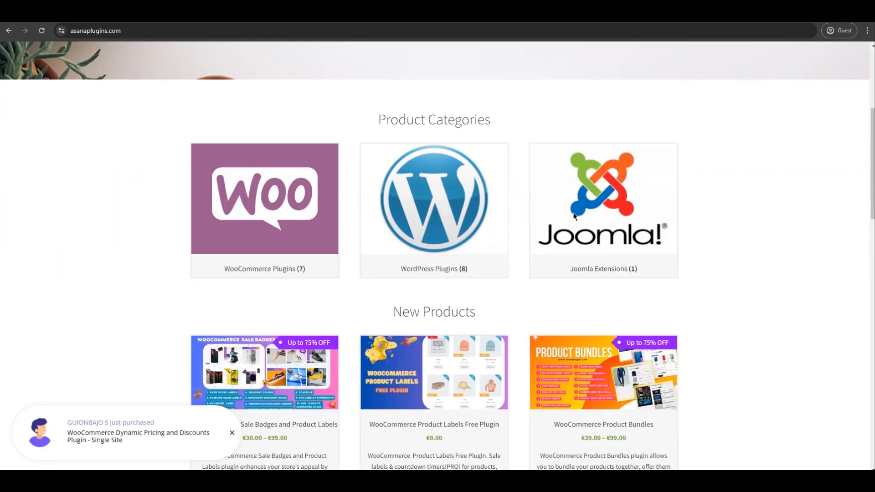
{"action": "scroll", "scroll_direction": "down", "scroll_amount": 3}
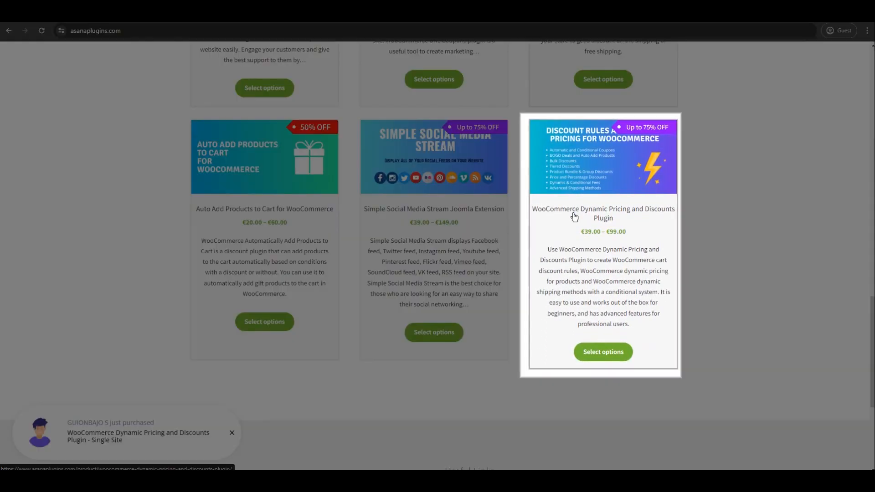